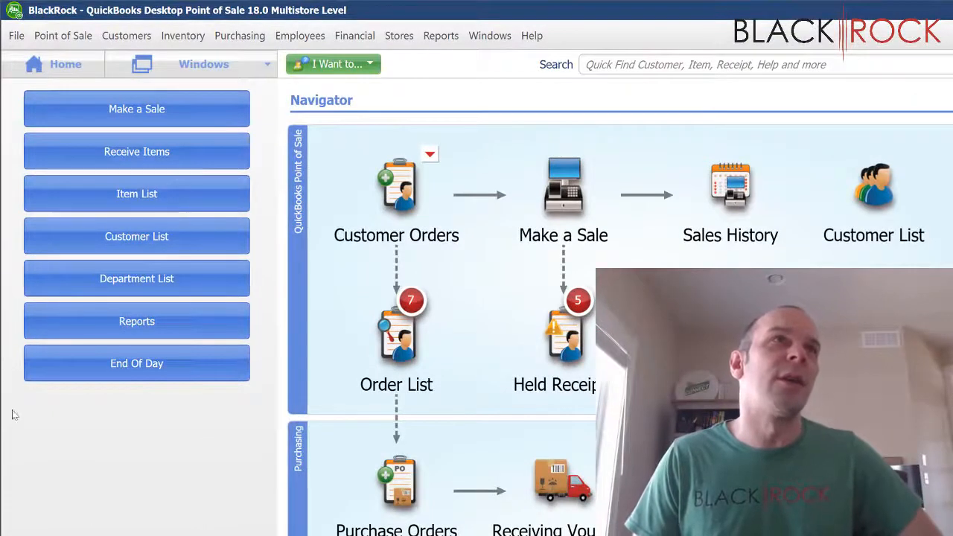
mouse_move(247, 398)
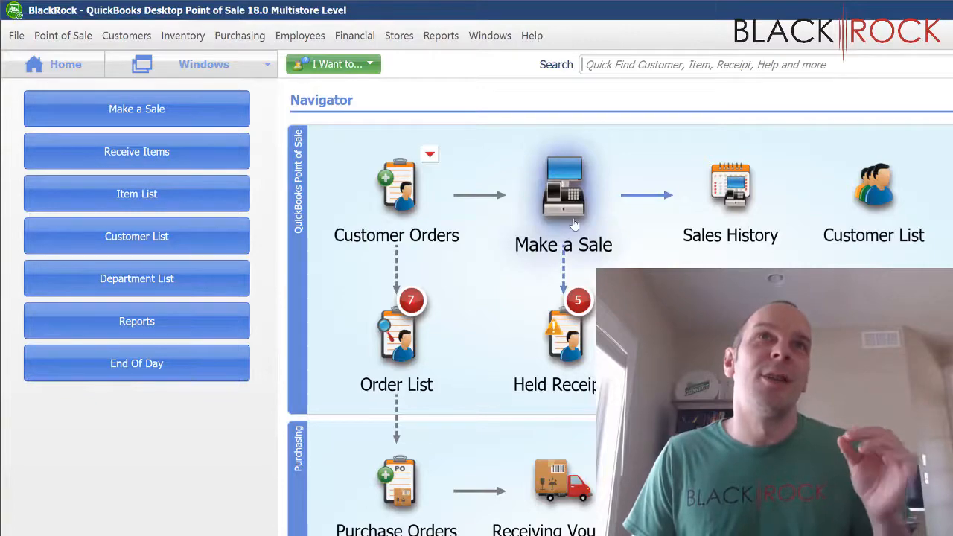
Start a new sale via Make a Sale and briefly view, then close, the store Messages board
left_click(563, 186)
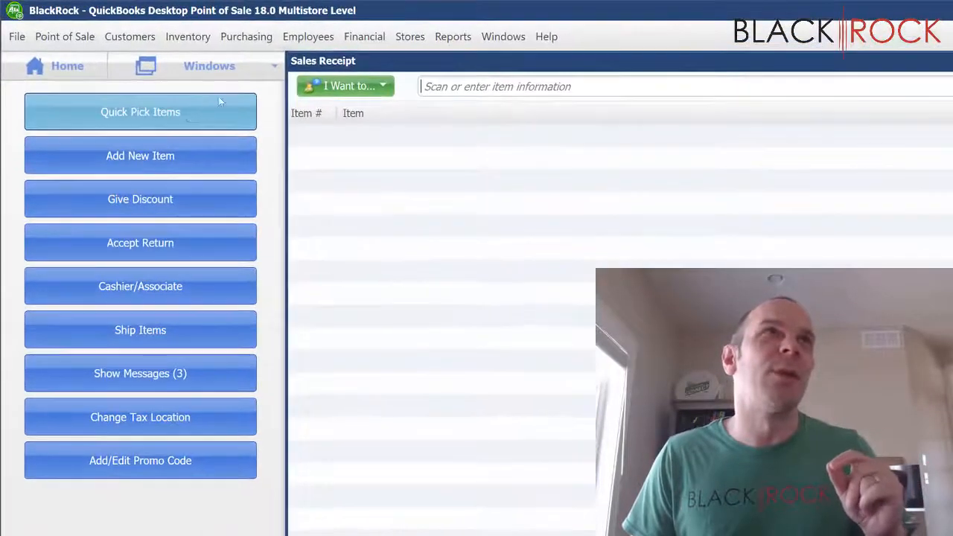
mouse_move(267, 128)
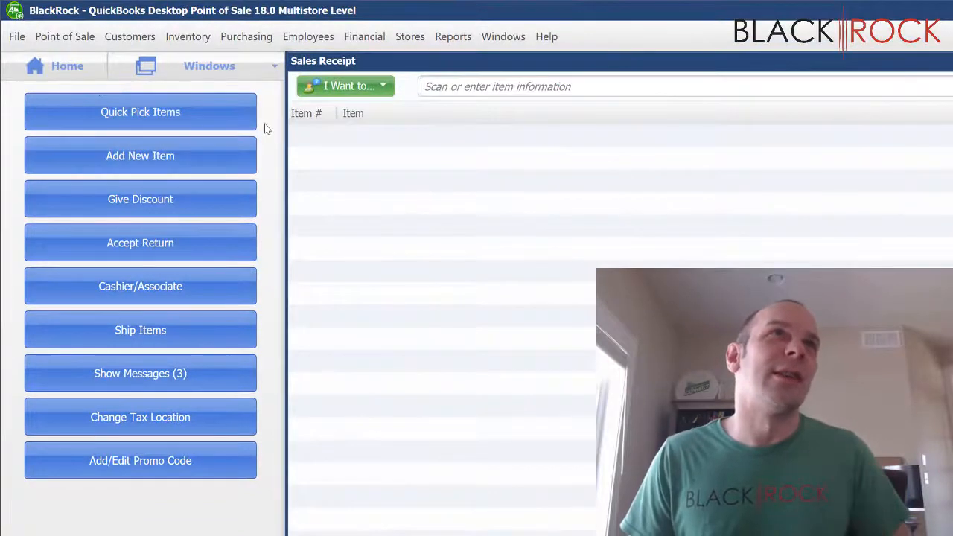
mouse_move(241, 362)
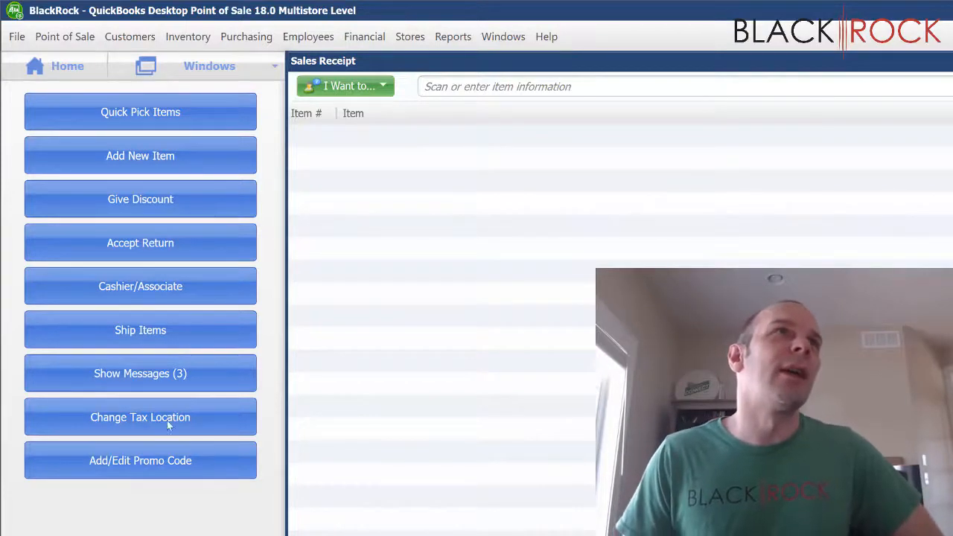
mouse_move(140, 156)
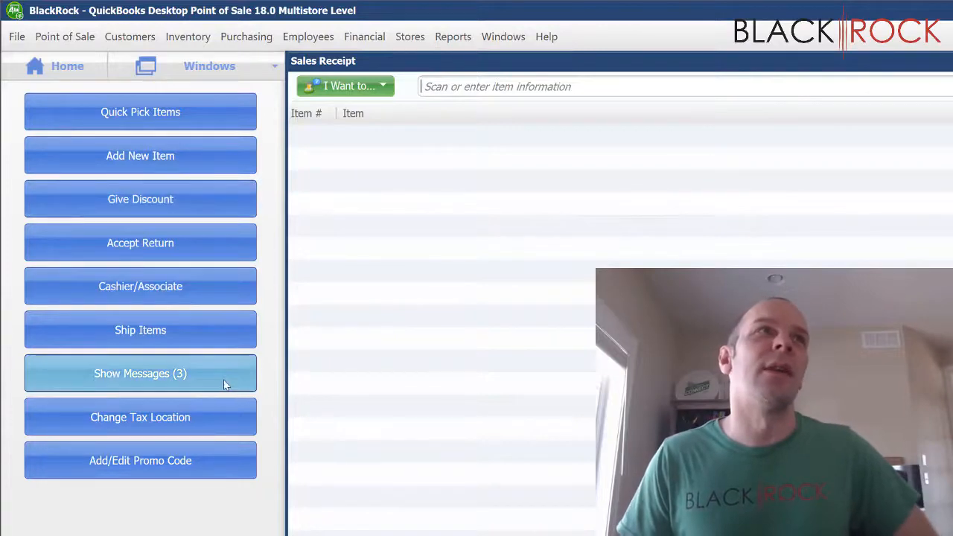
left_click(140, 372)
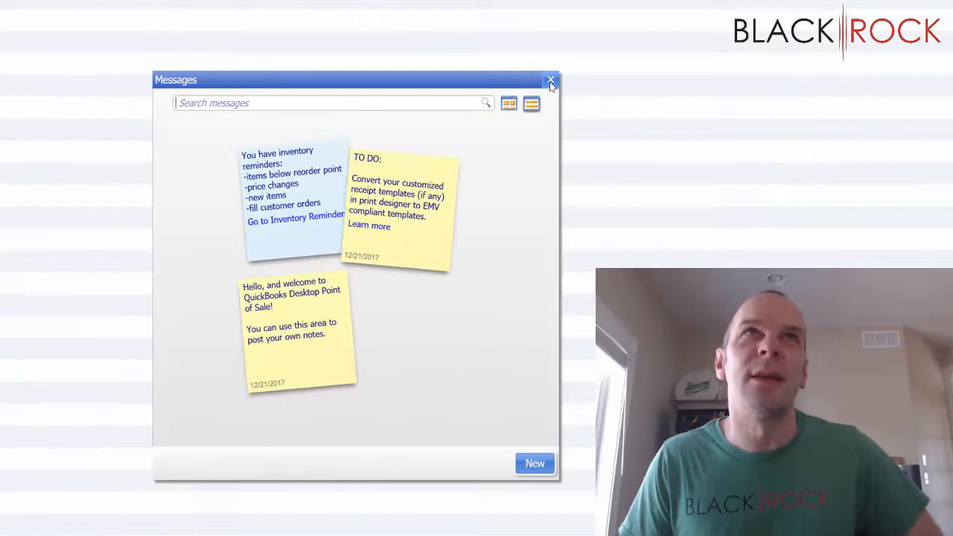
left_click(551, 81)
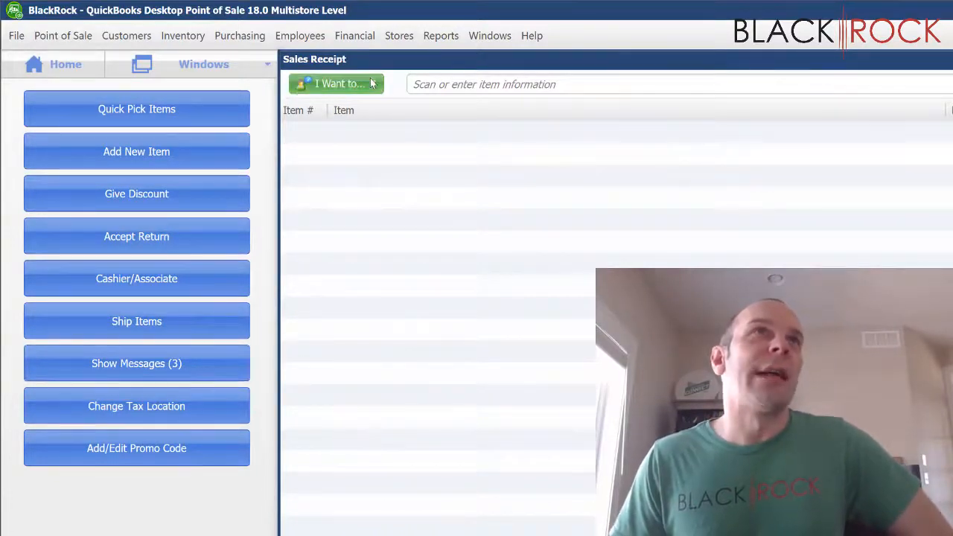
Toggle the I Want To task list for the sales receipt closed and open again
left_click(337, 83)
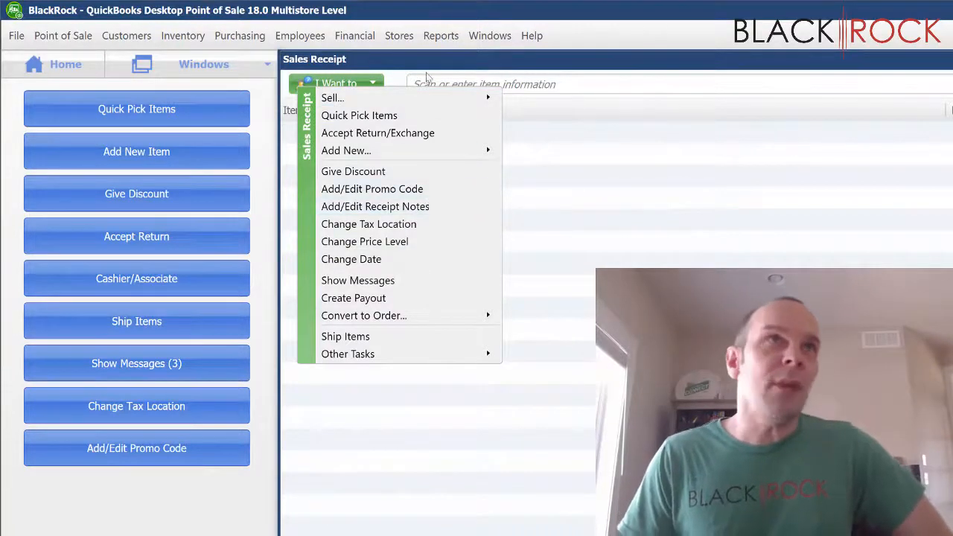
mouse_move(354, 298)
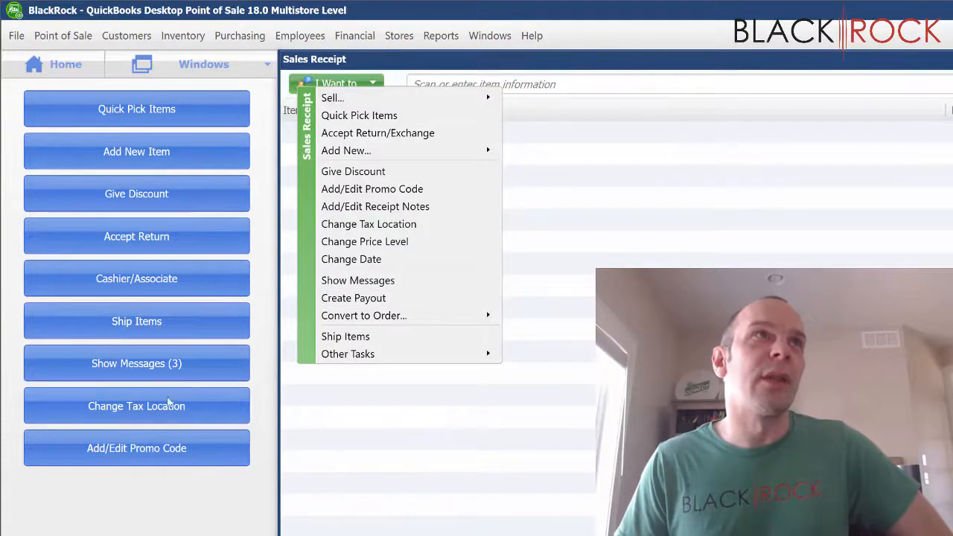
left_click(337, 83)
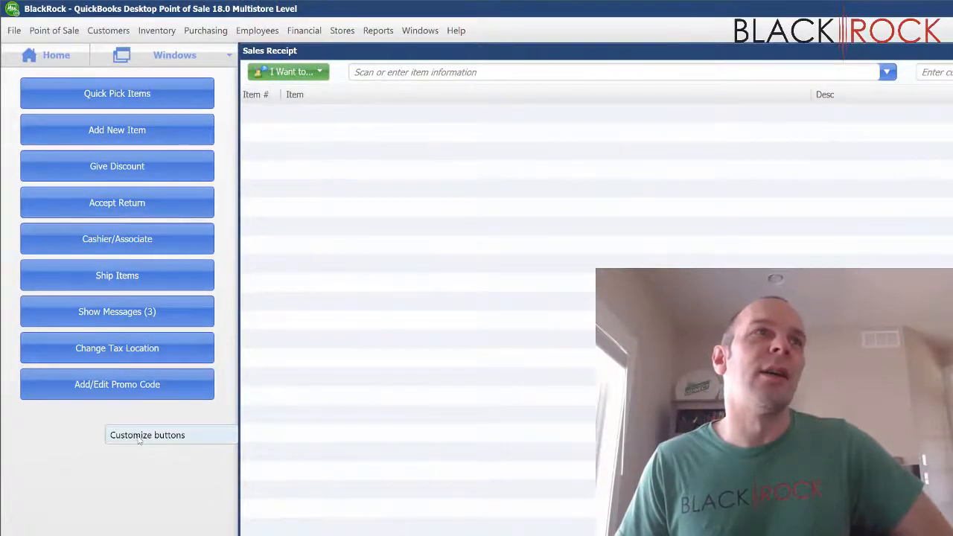
scroll("down", 3)
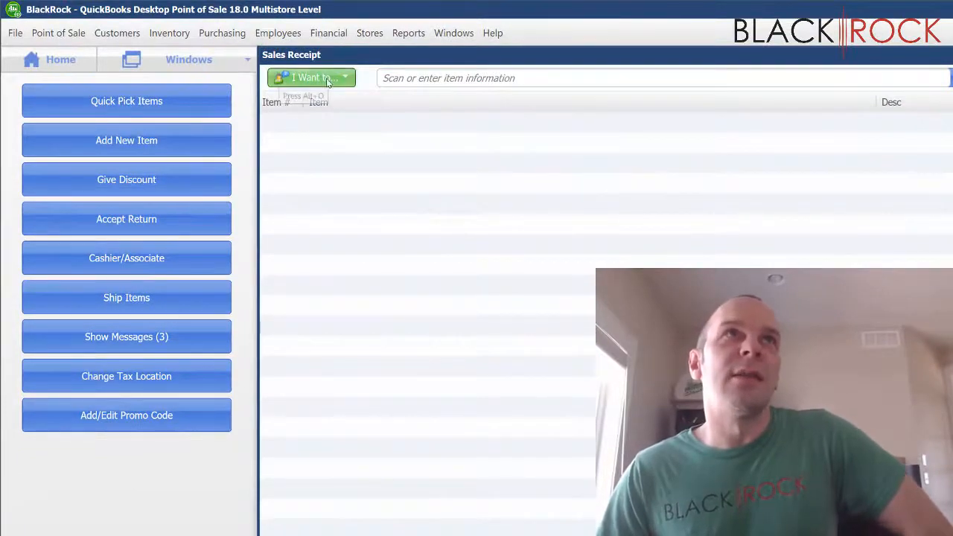
left_click(310, 78)
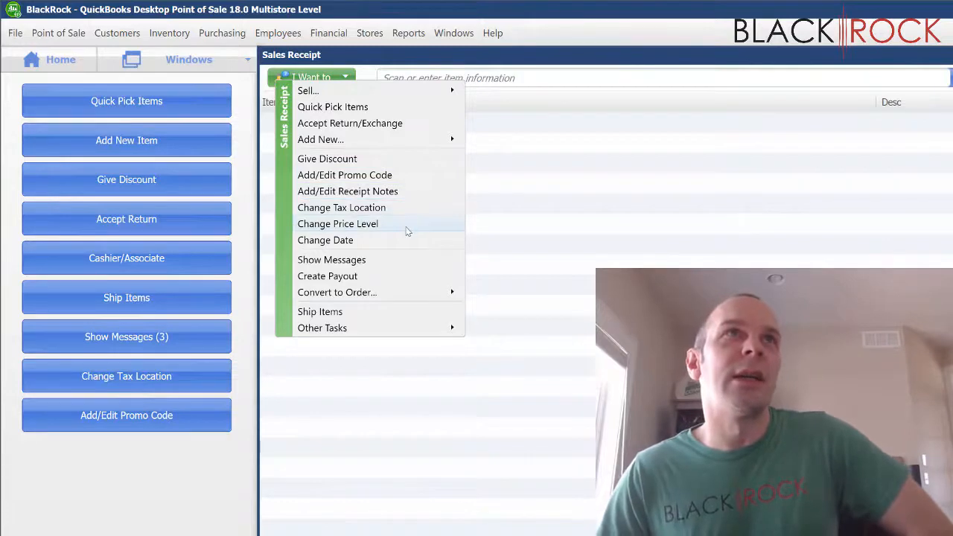
mouse_move(402, 265)
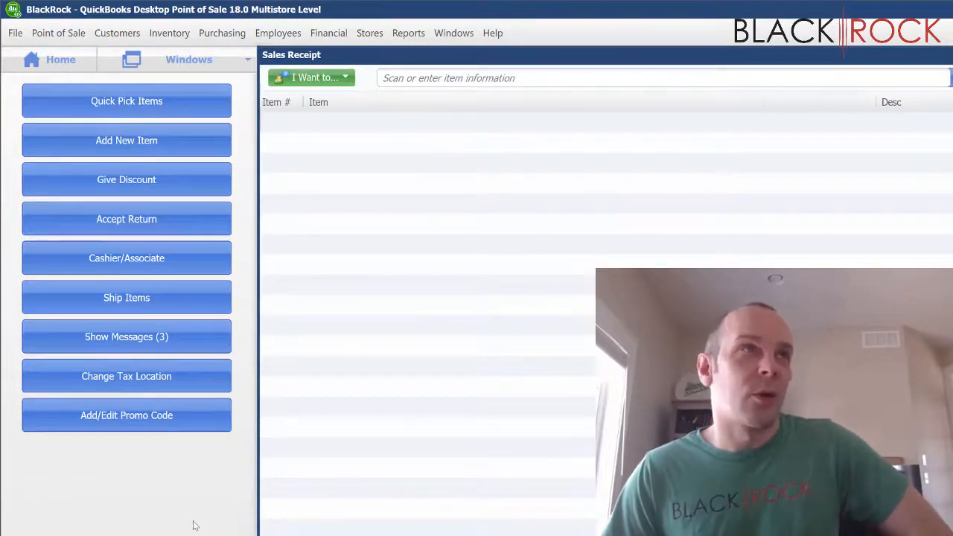
mouse_move(122, 459)
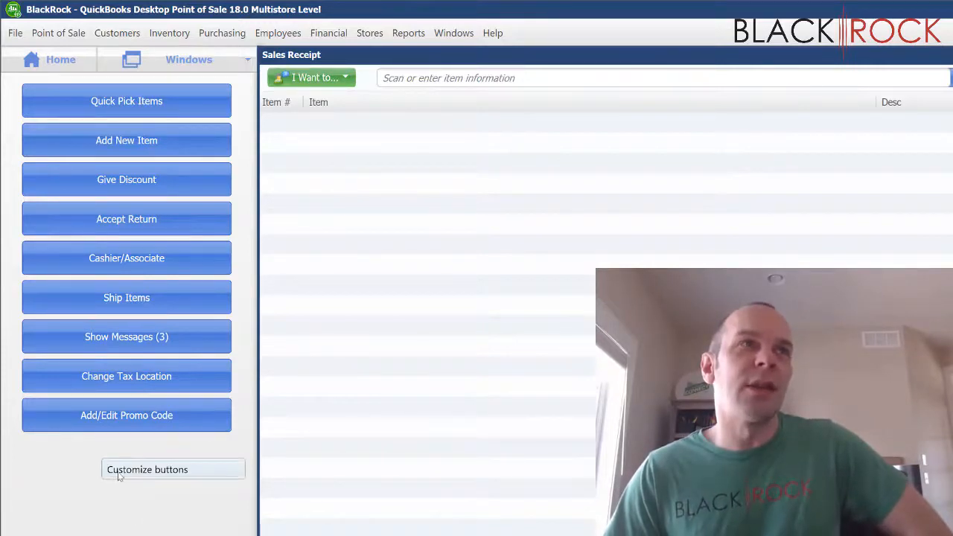
In Customize Buttons, select Show Messages and remove it from the Sales Receipt tasks
left_click(147, 469)
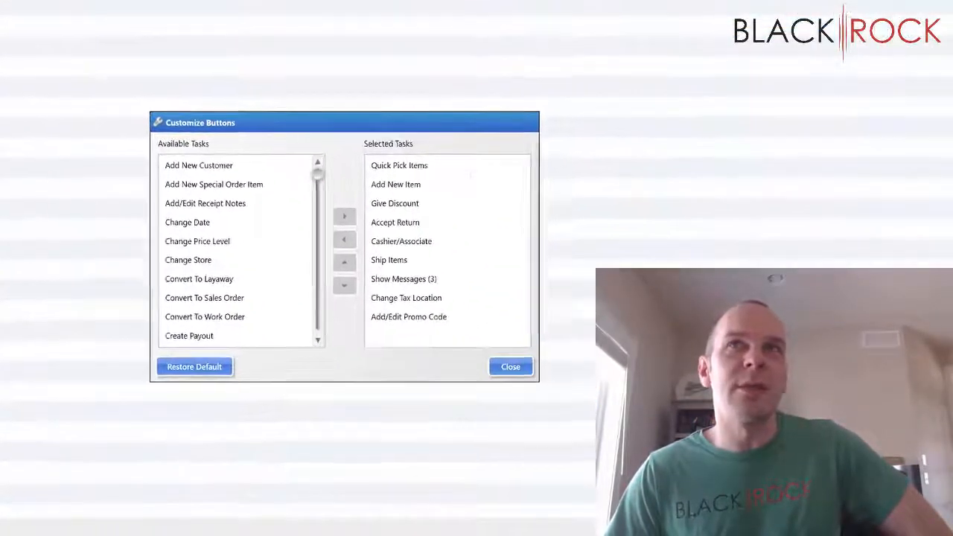
left_click(199, 164)
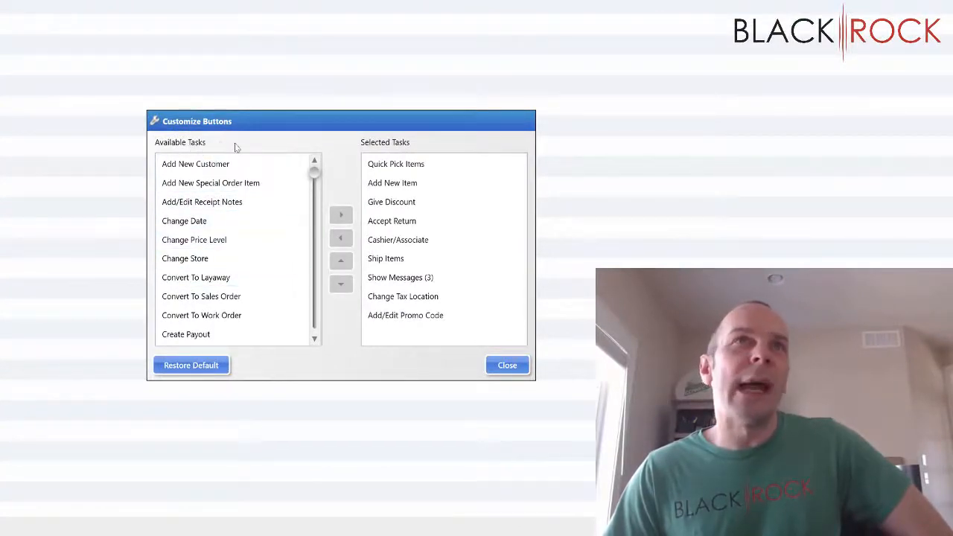
left_click(210, 182)
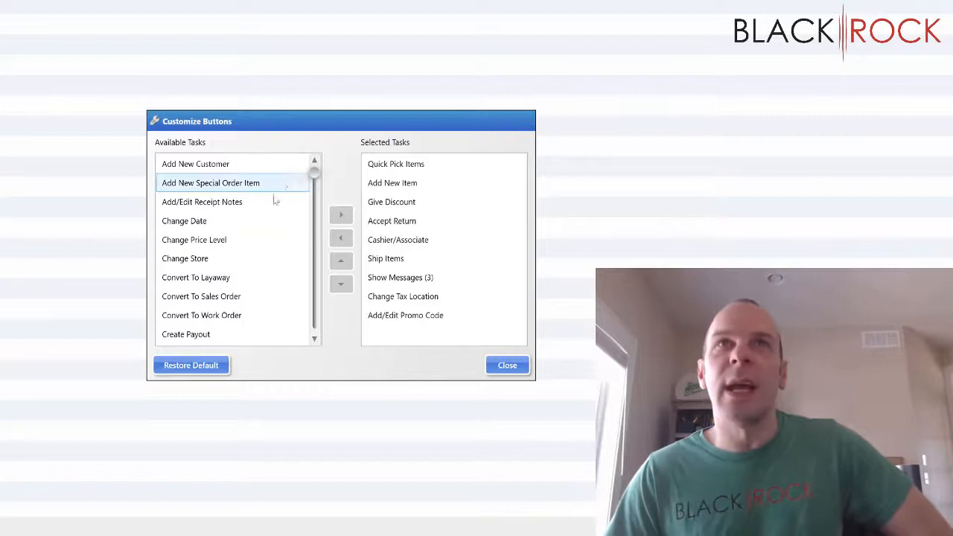
left_click(386, 260)
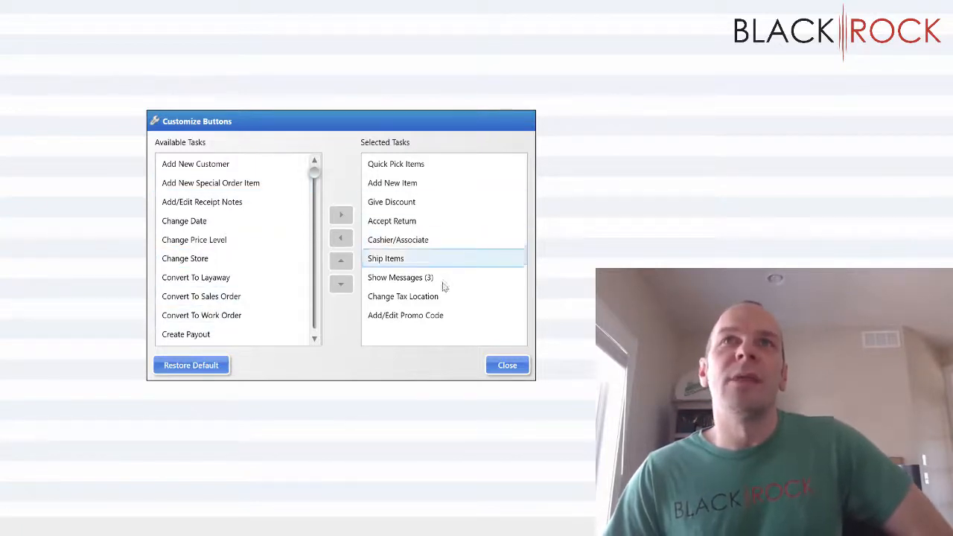
left_click(398, 240)
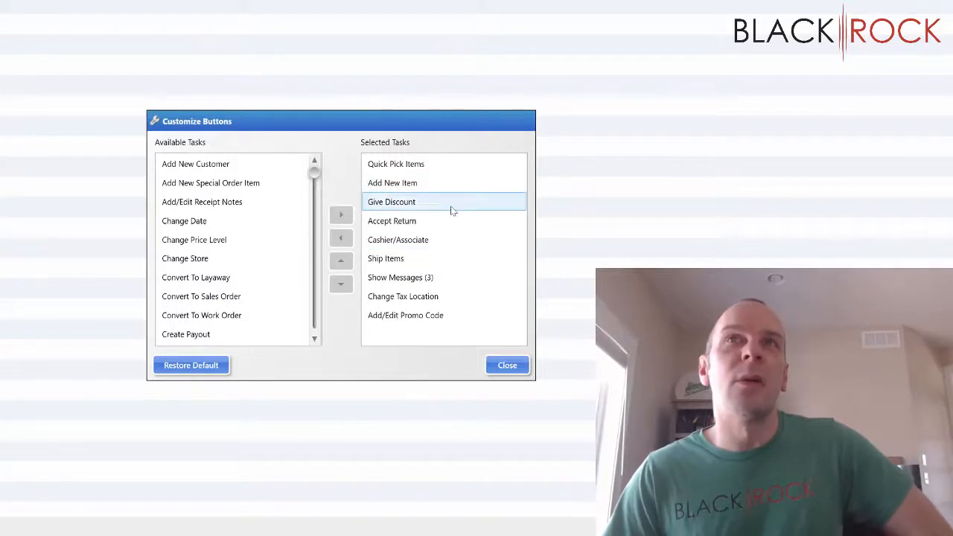
left_click(400, 277)
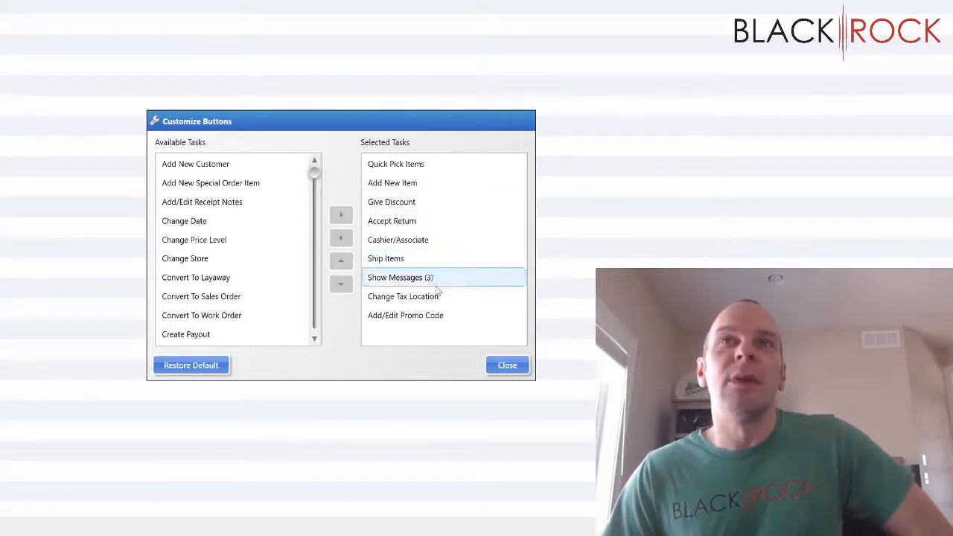
left_click(401, 277)
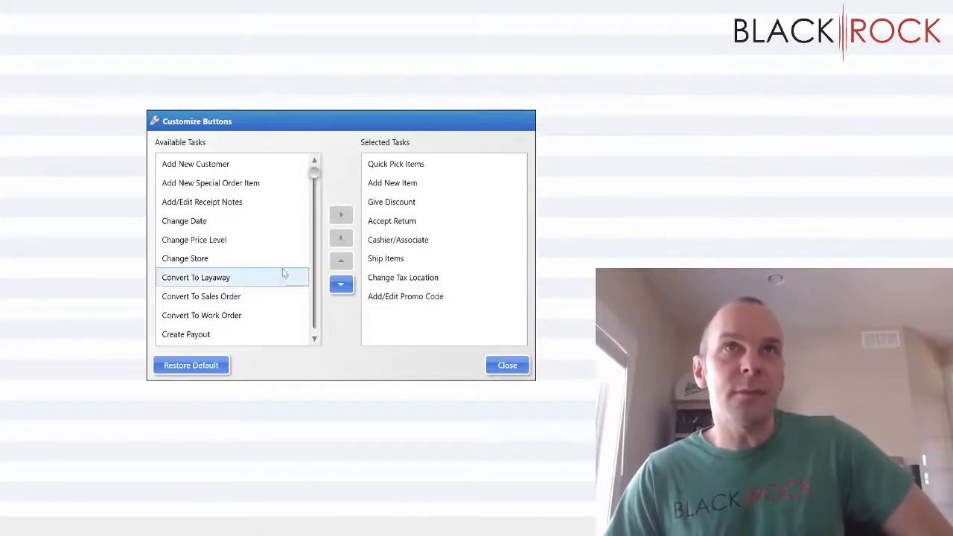
Add Change Price Level from Available Tasks and move it up to the top of the order
left_click(194, 238)
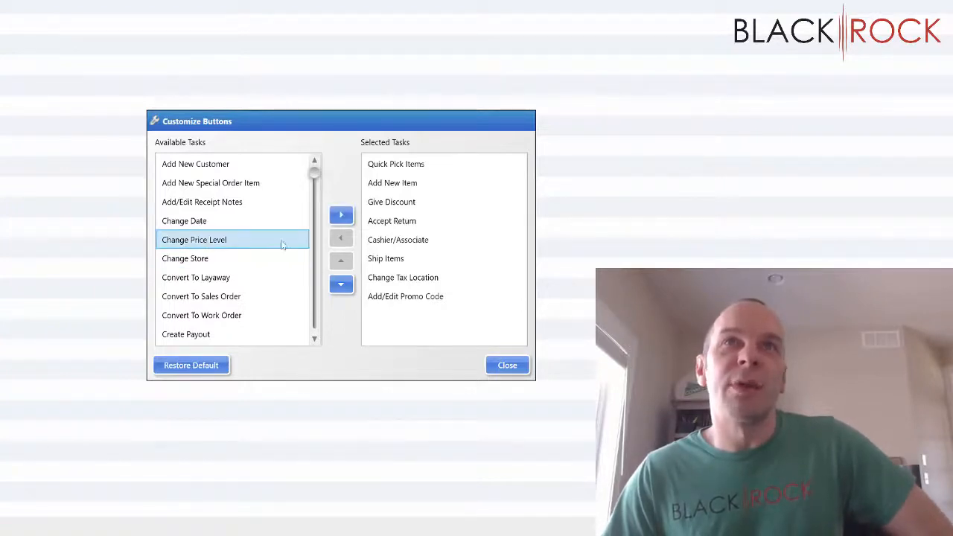
left_click(340, 214)
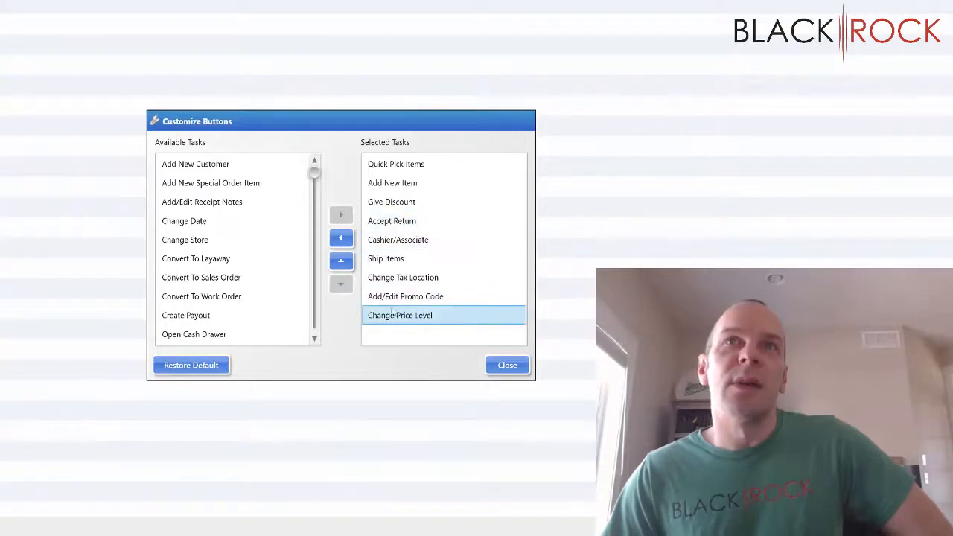
left_click(341, 260)
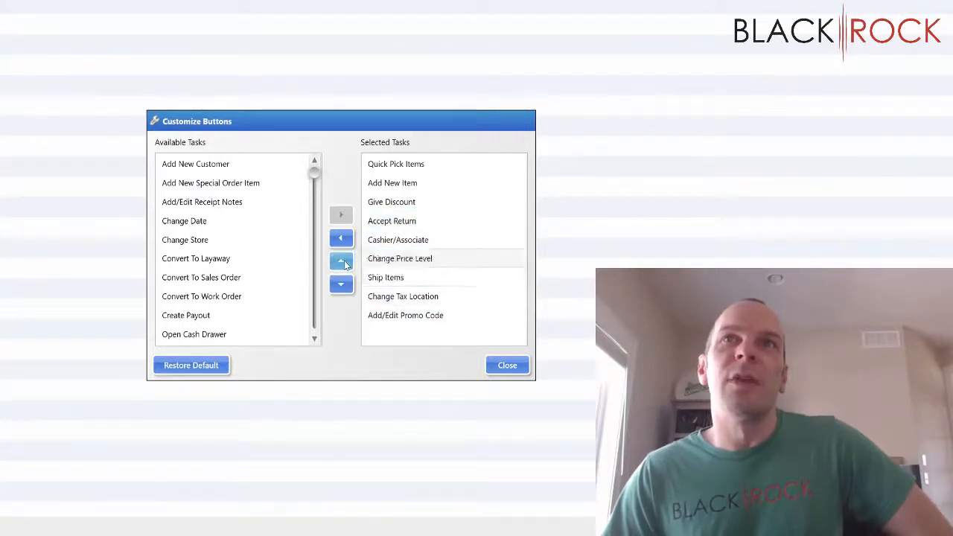
left_click(339, 259)
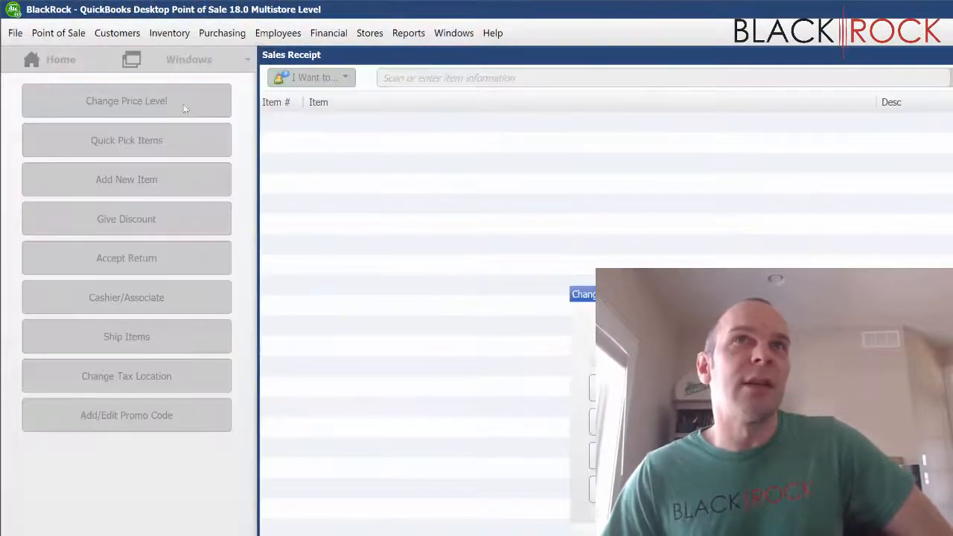
Try the new Change Price Level task, cancel without changing, then bring up the Voucher screen
left_click(127, 102)
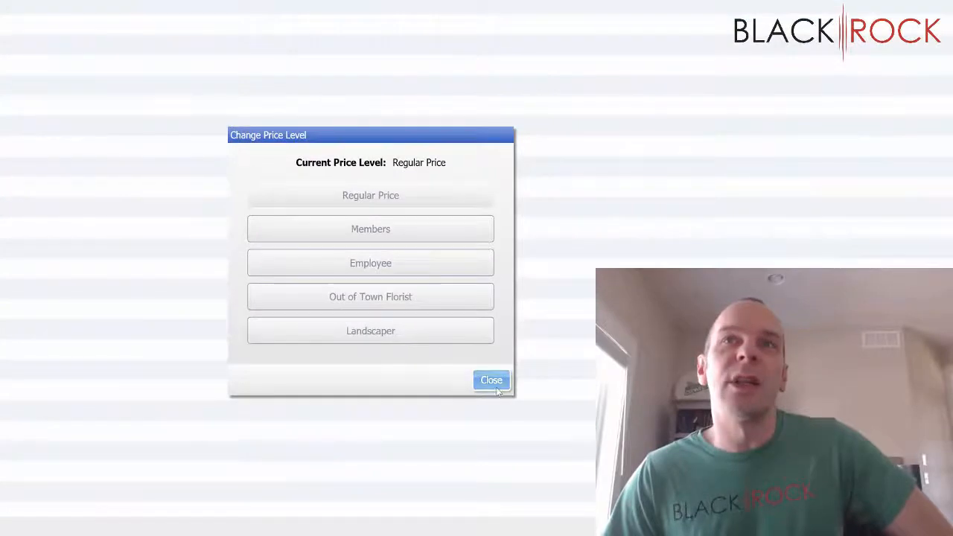
left_click(492, 382)
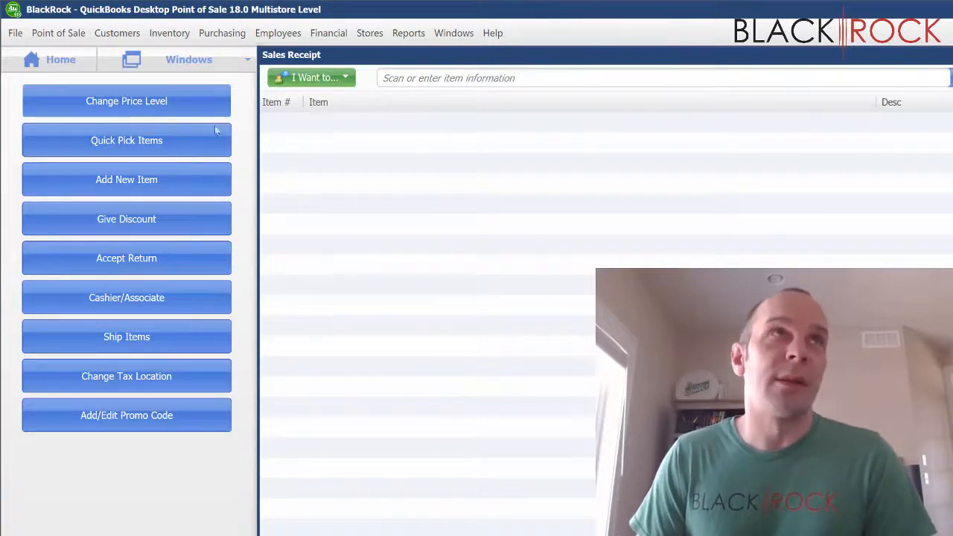
left_click(61, 59)
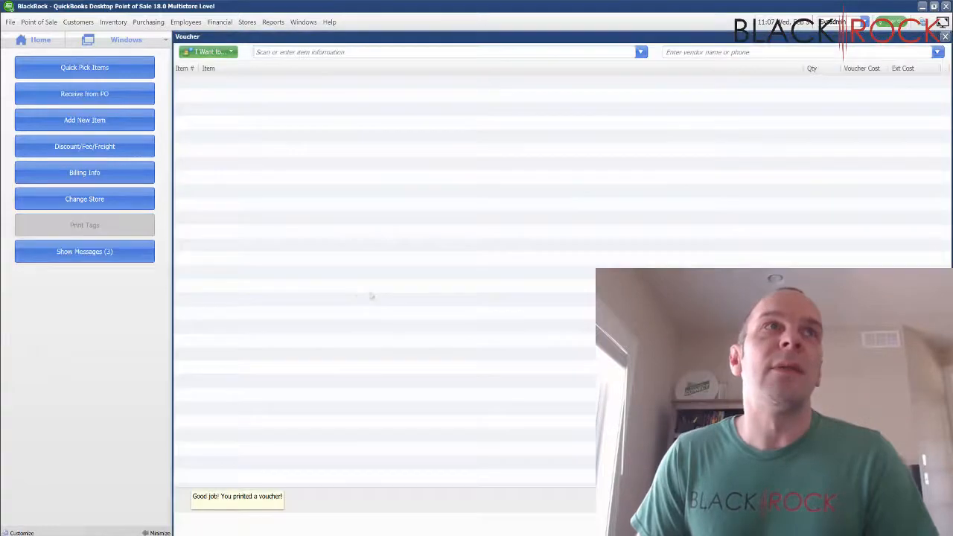
From Home, open the Item List and view its Customize Buttons tasks without changing anything
left_click(40, 39)
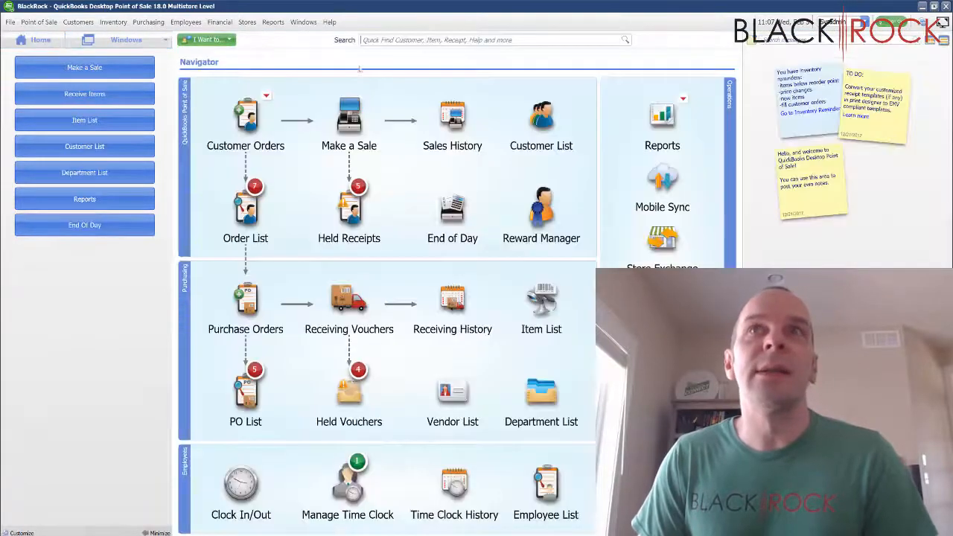
left_click(542, 306)
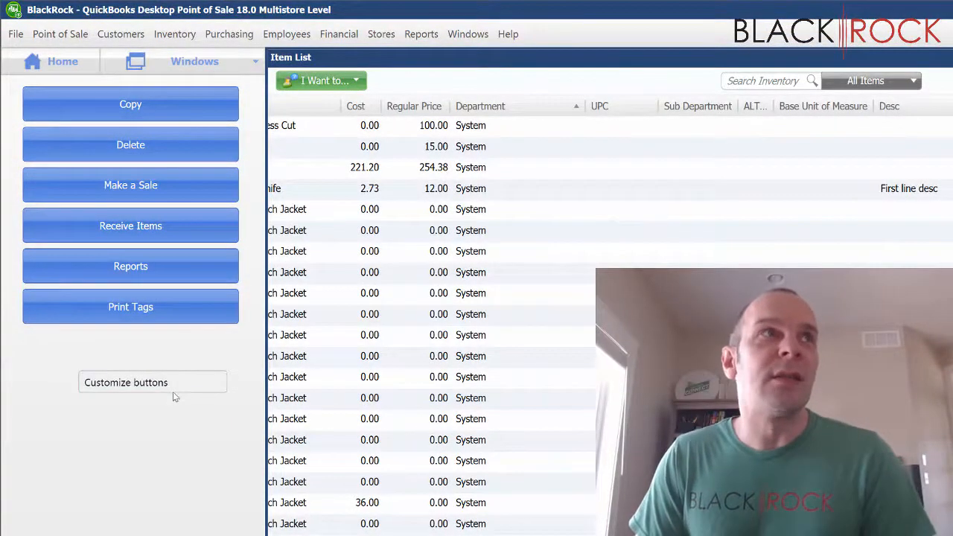
left_click(125, 382)
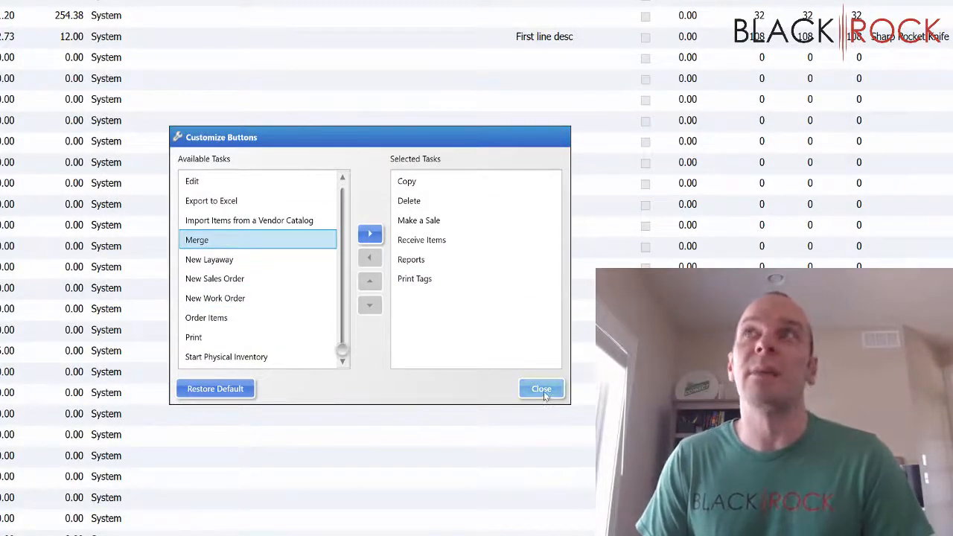
left_click(542, 387)
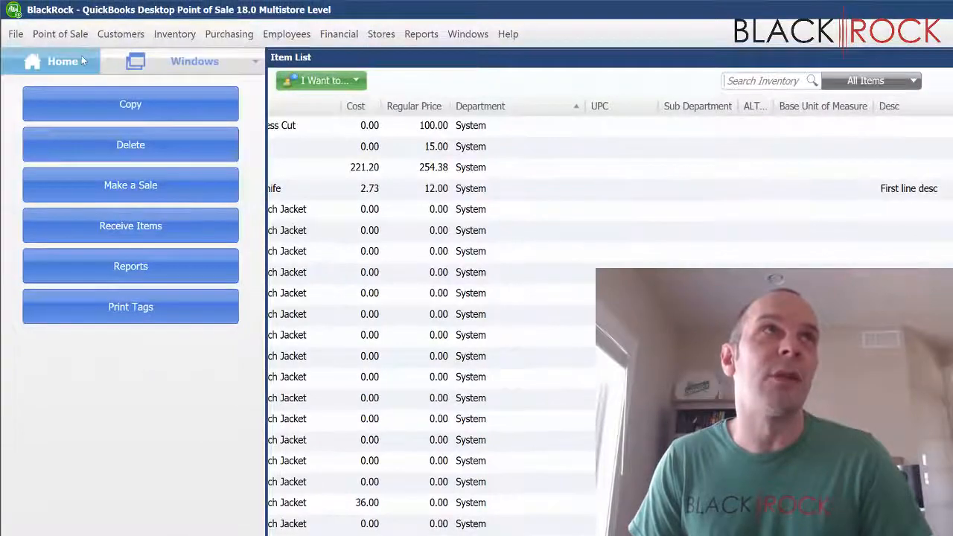
Go Home, review the Customer List's Customize Buttons tasks, and close without changes
left_click(62, 61)
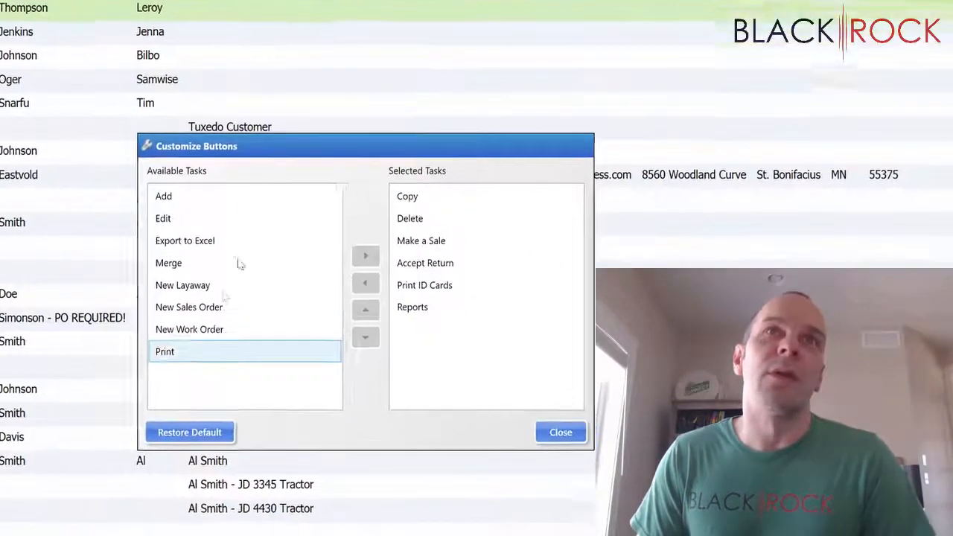
left_click(560, 432)
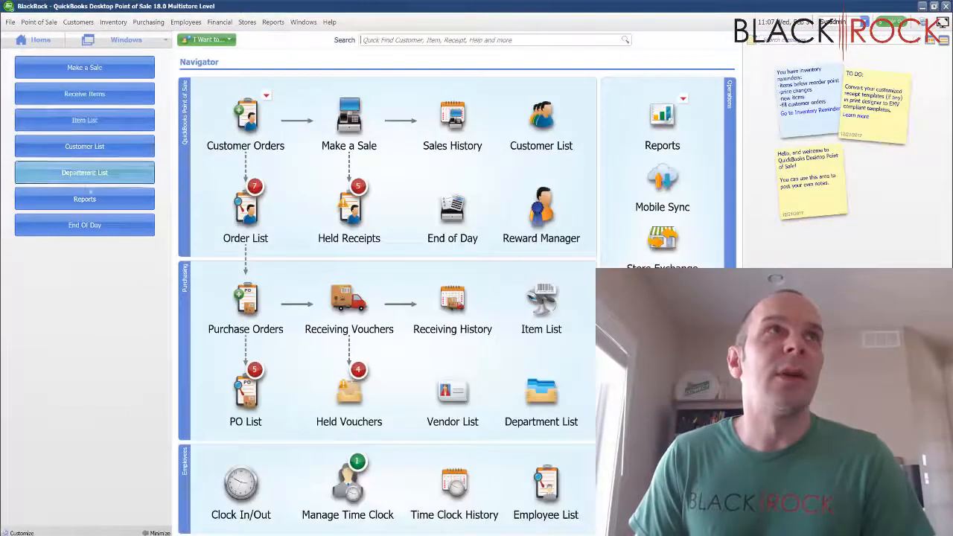
mouse_move(149, 289)
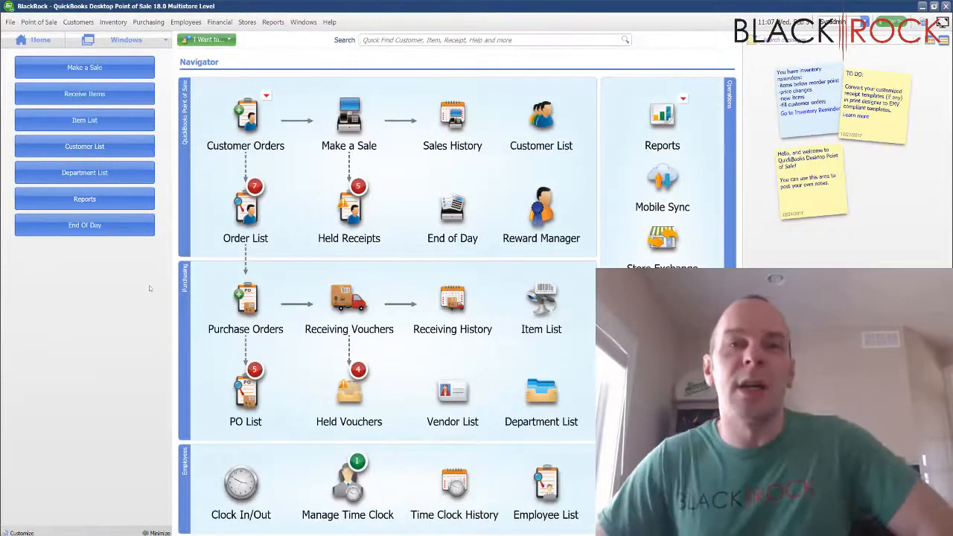